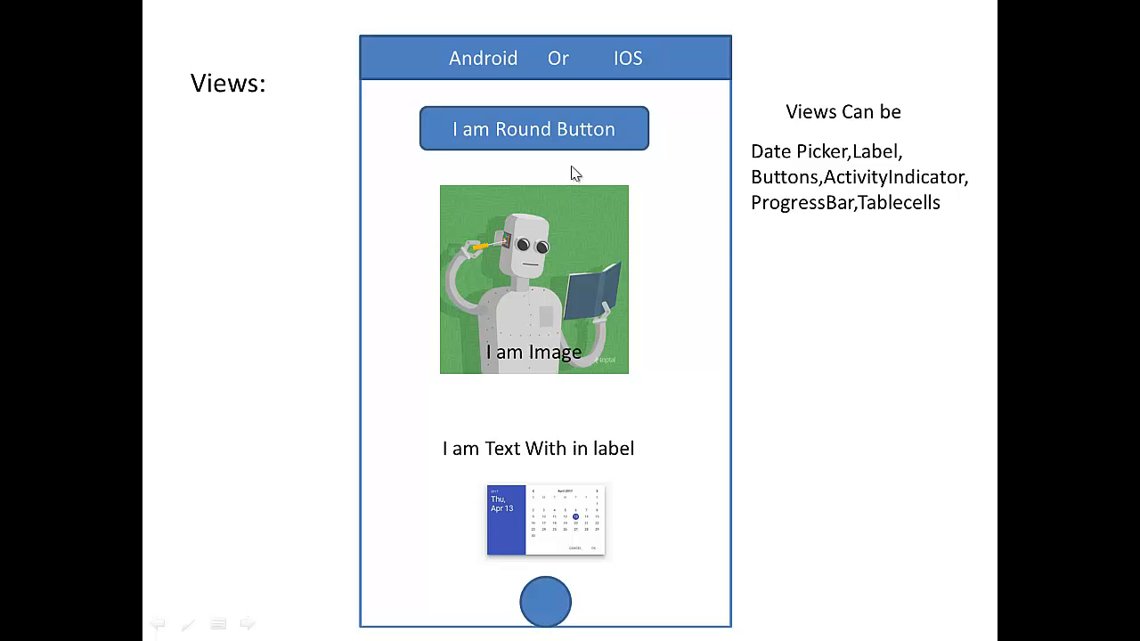
mouse_move(882, 171)
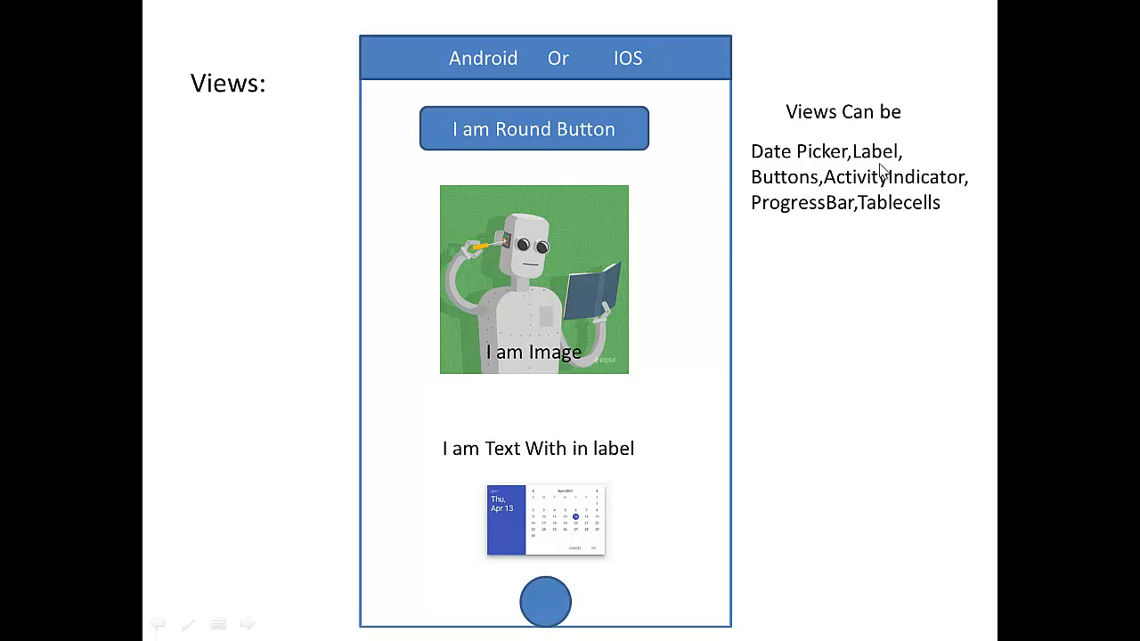
mouse_move(812, 212)
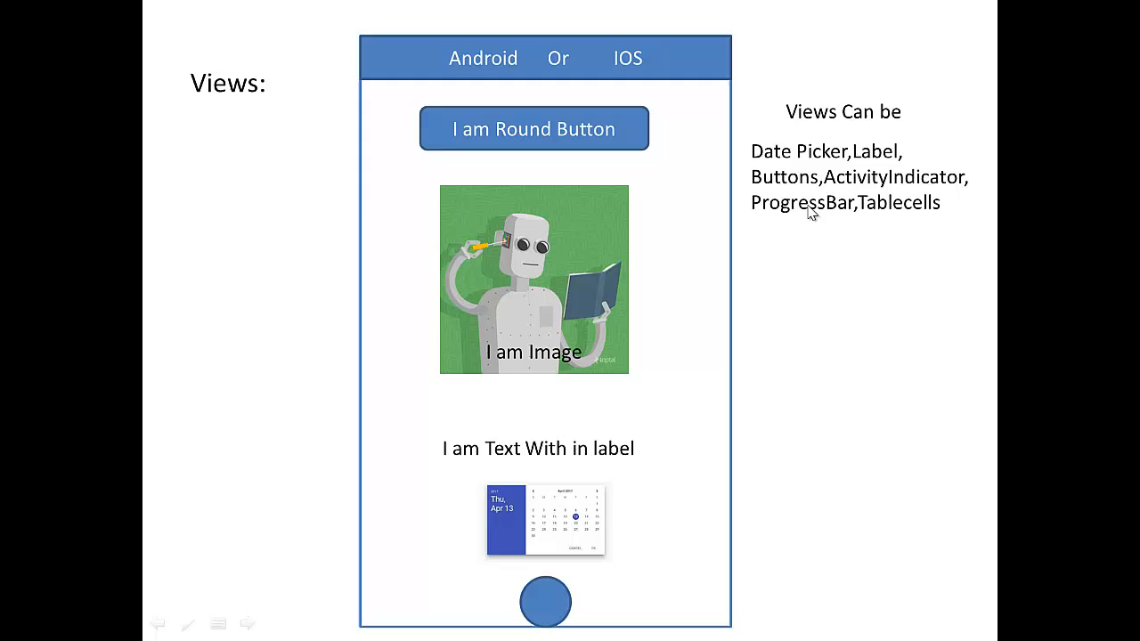
mouse_move(515, 151)
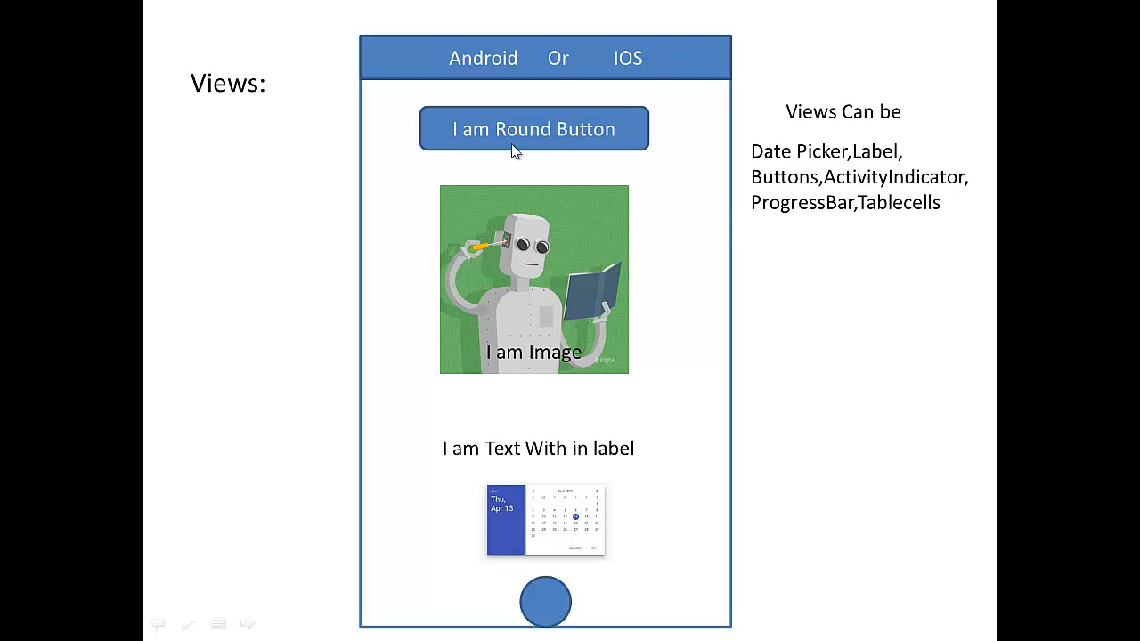
mouse_move(623, 563)
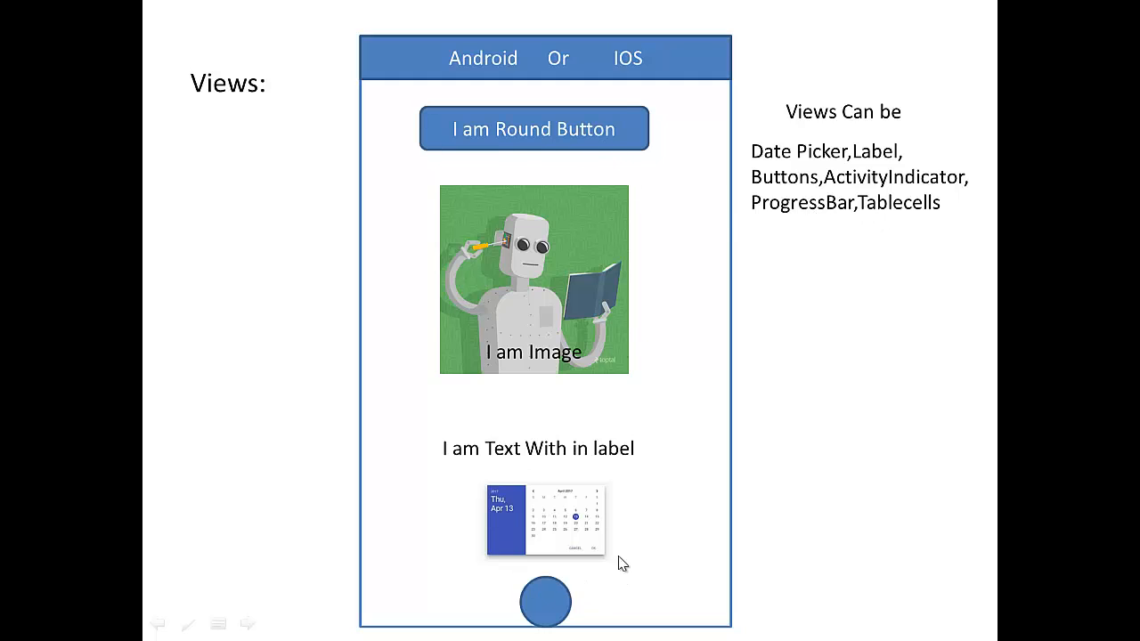
mouse_move(638, 328)
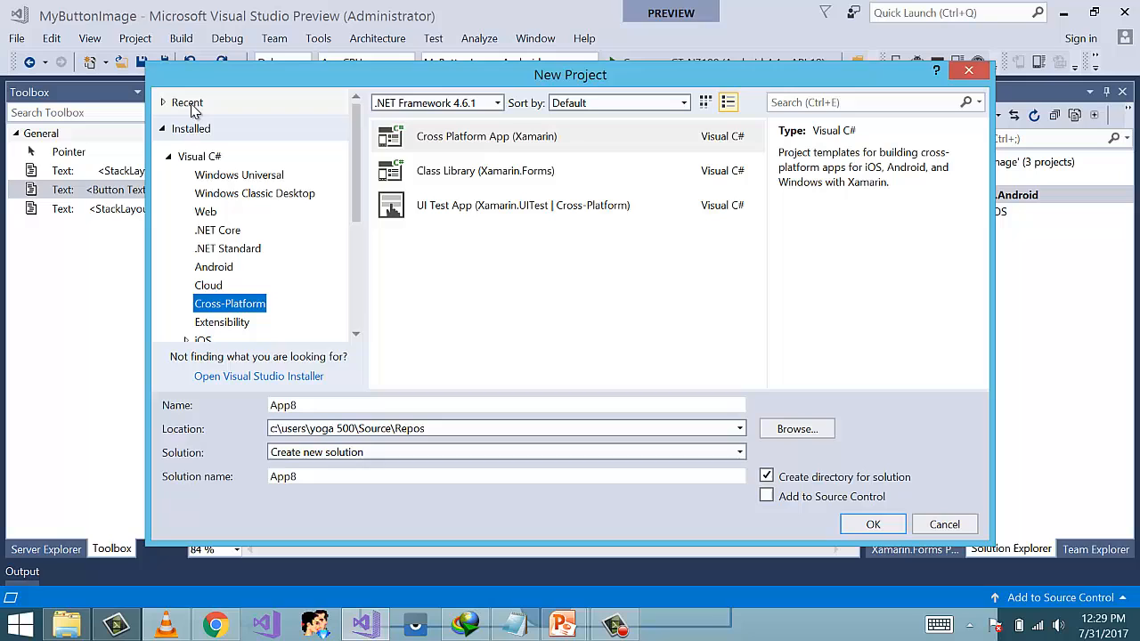
- Select the Visual C# Cross-Platform template category to list the Xamarin templates
left_click(199, 157)
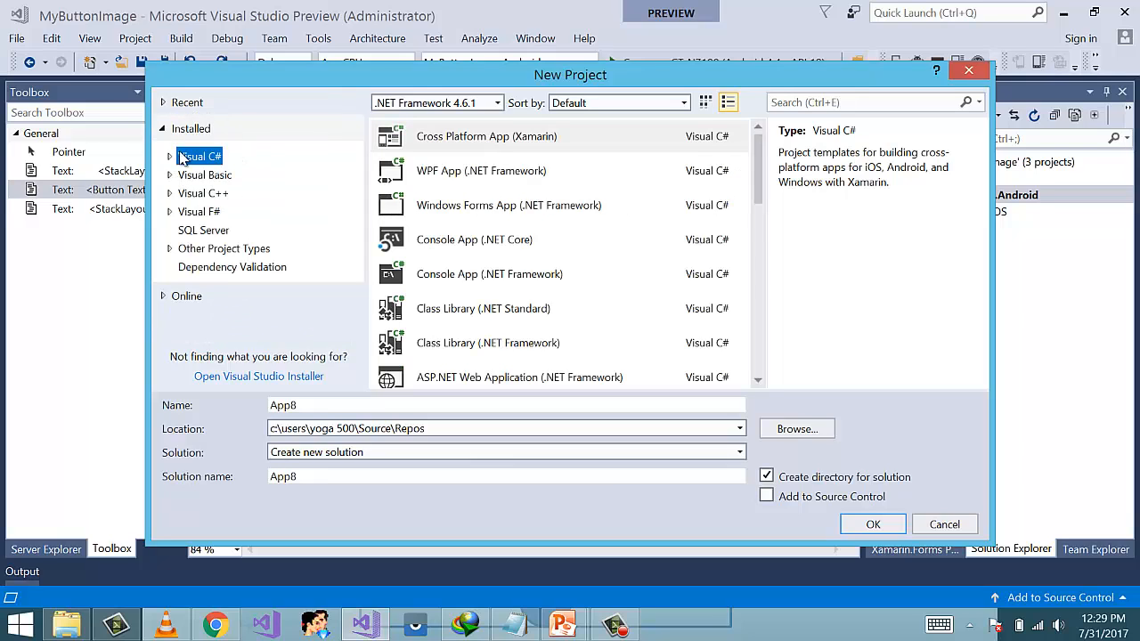
left_click(170, 157)
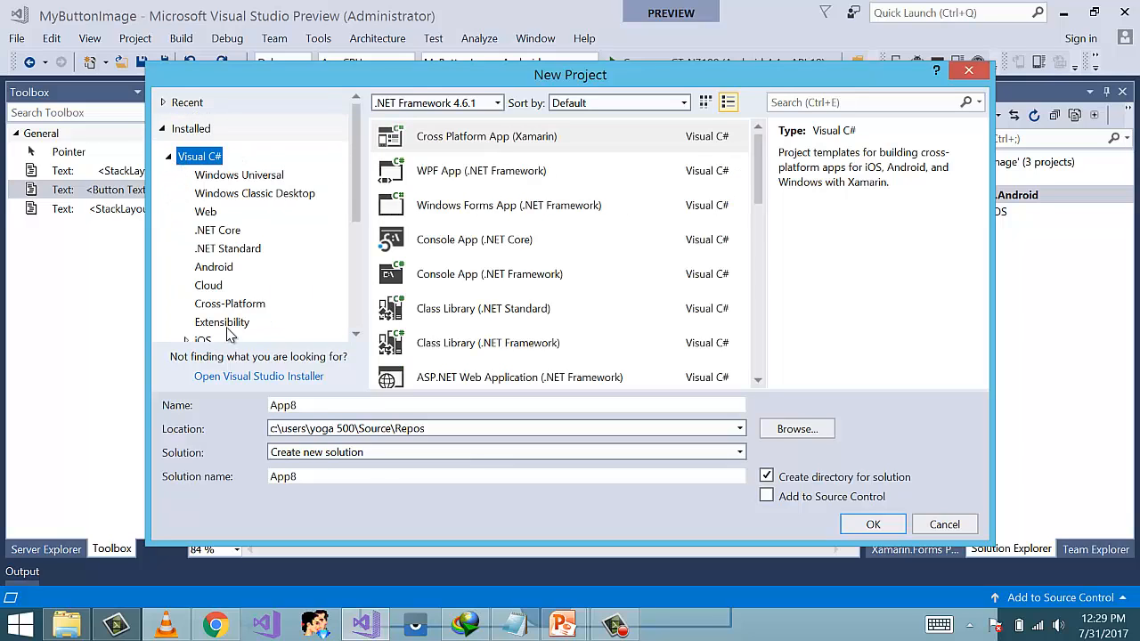
left_click(228, 303)
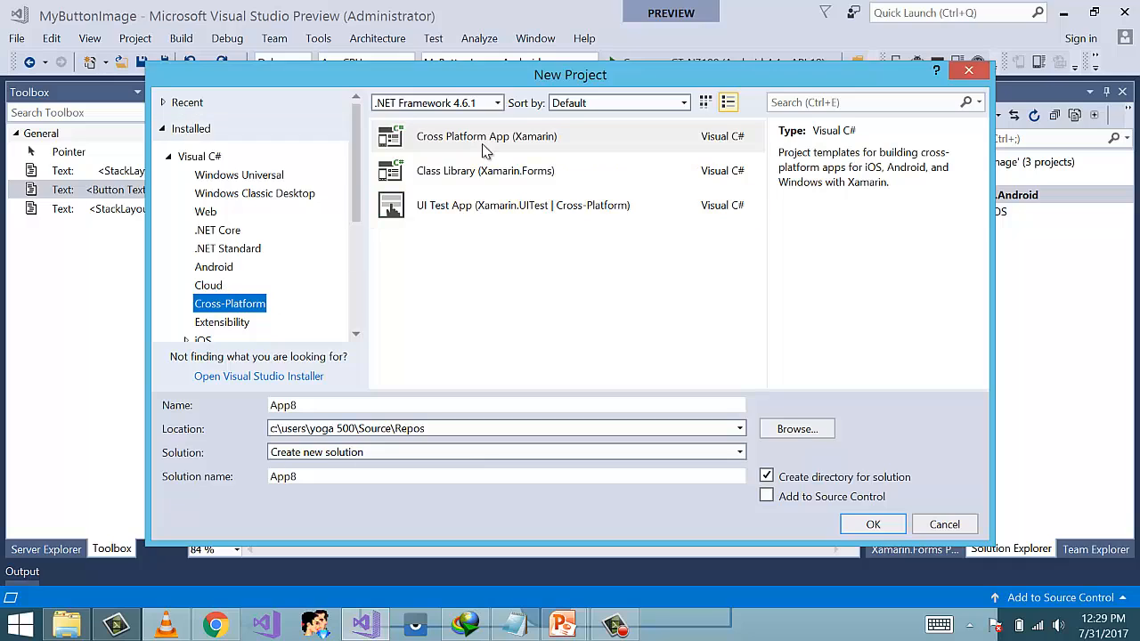
mouse_move(335, 260)
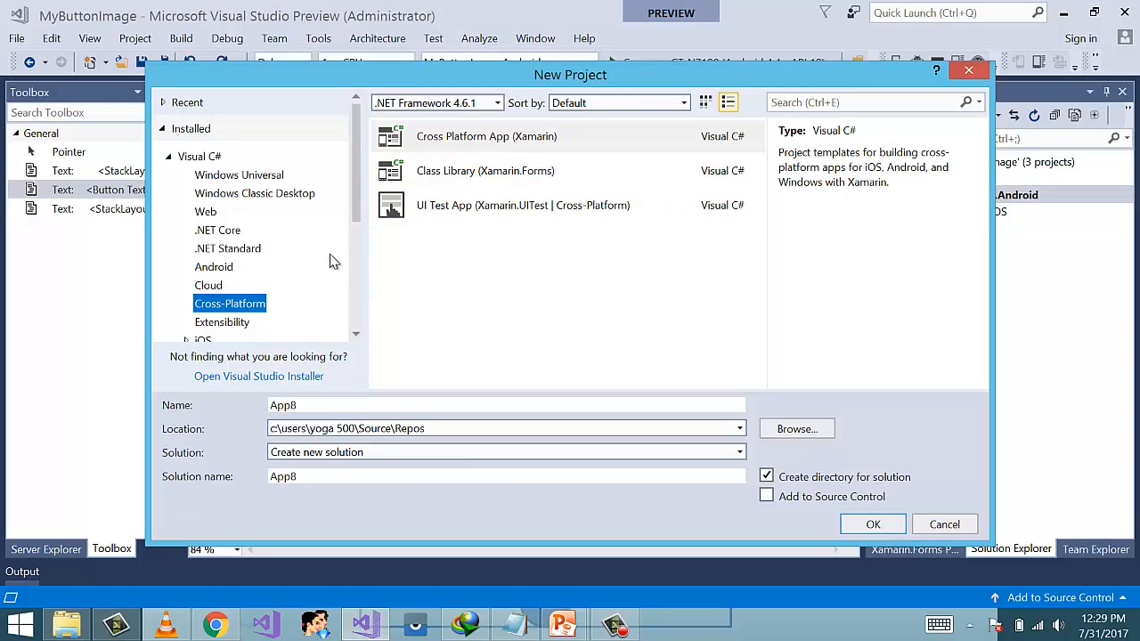
mouse_move(310, 264)
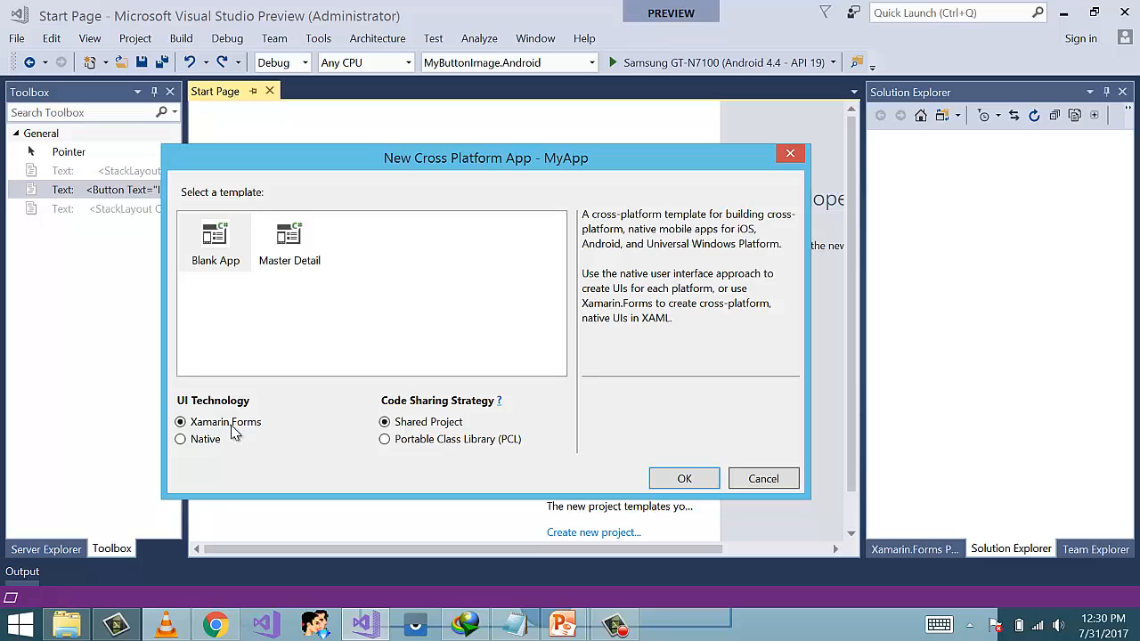
- Create MyApp as a Blank App with Xamarin.Forms and Shared Project code sharing
left_click(213, 242)
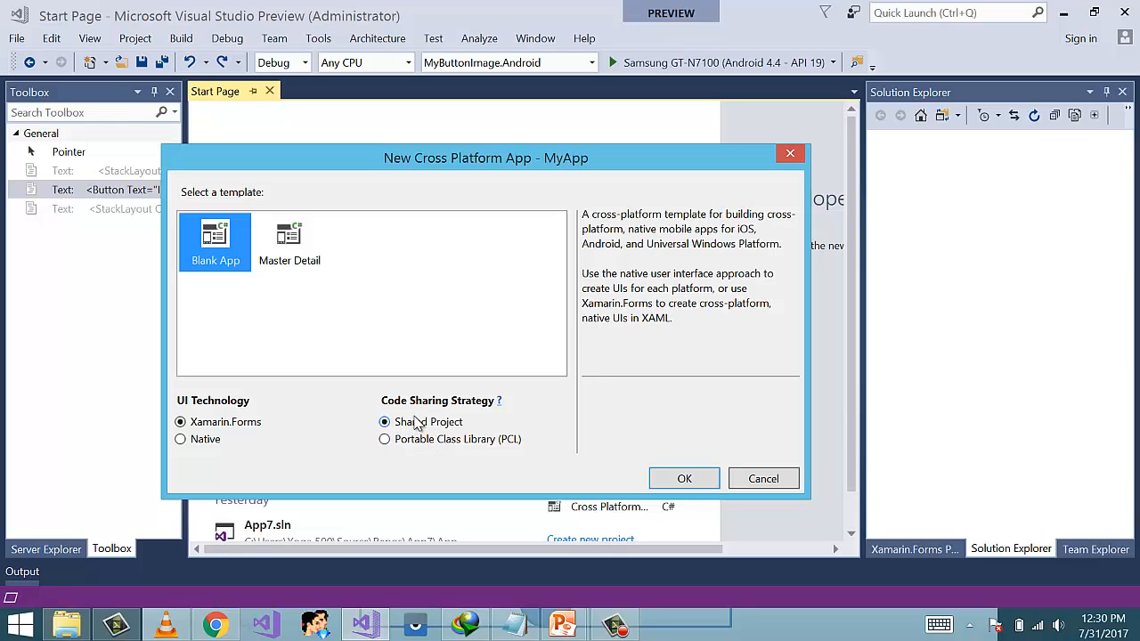
mouse_move(413, 436)
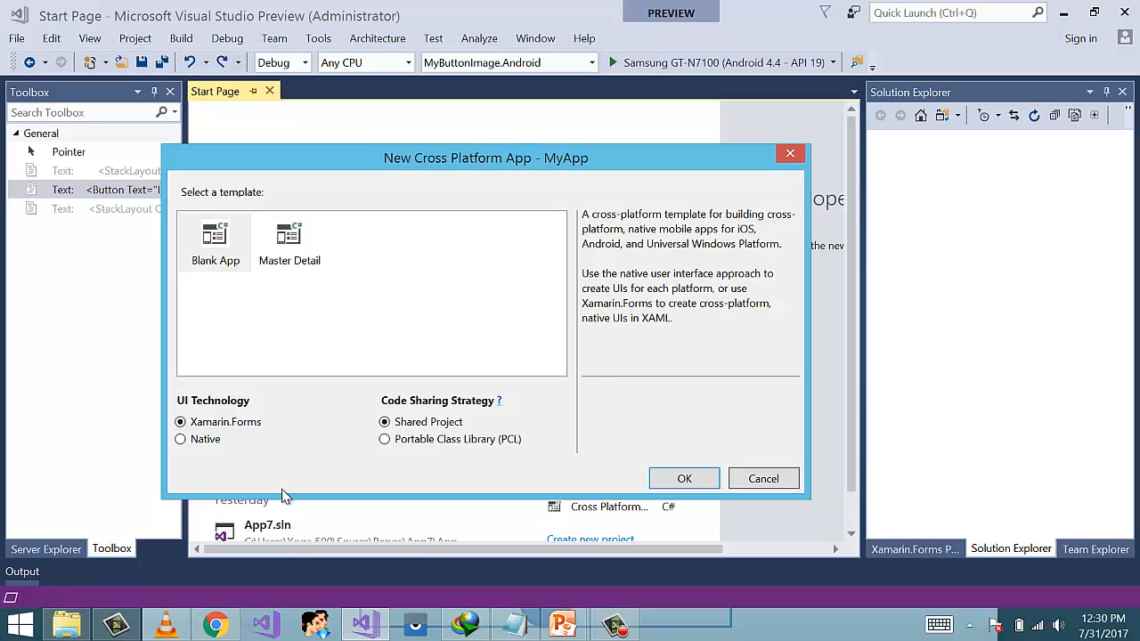
mouse_move(449, 485)
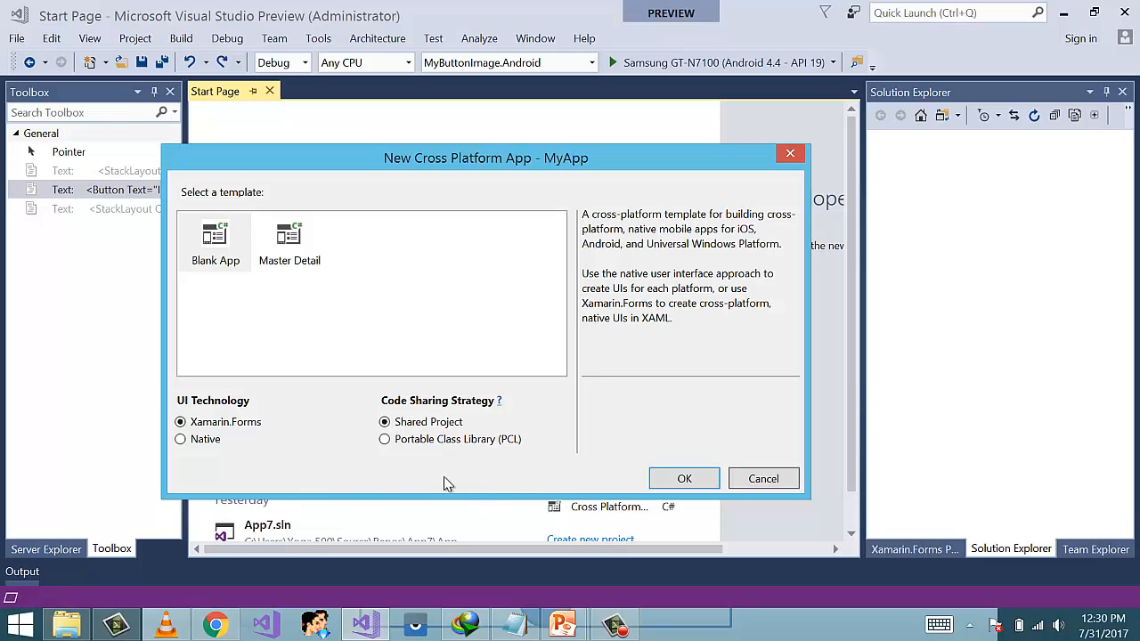
mouse_move(488, 481)
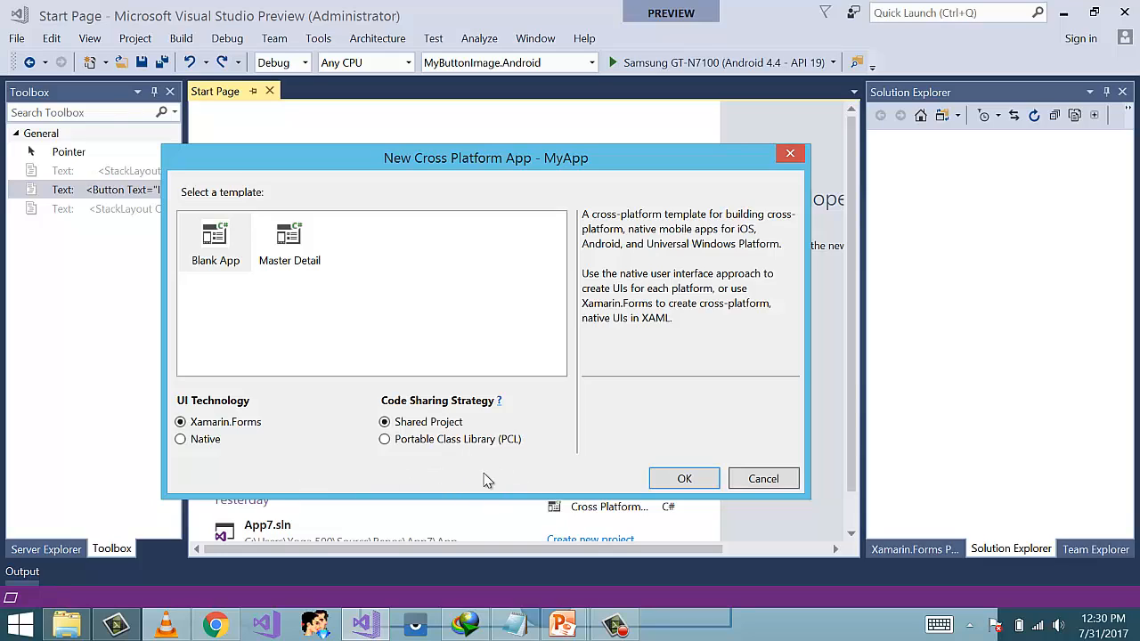
mouse_move(482, 465)
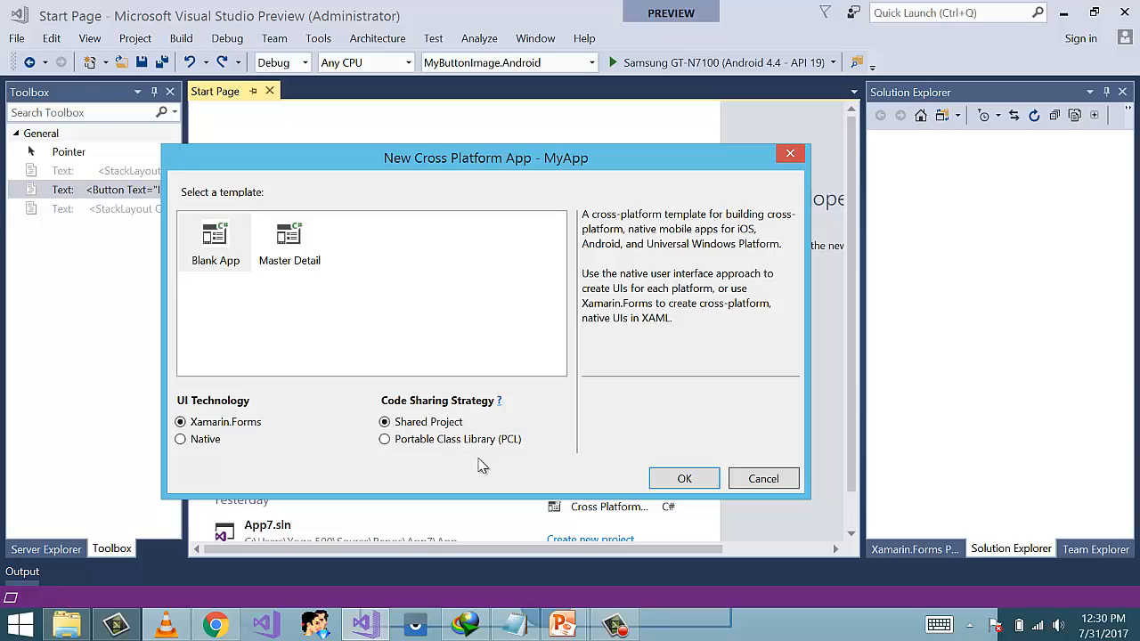
mouse_move(531, 478)
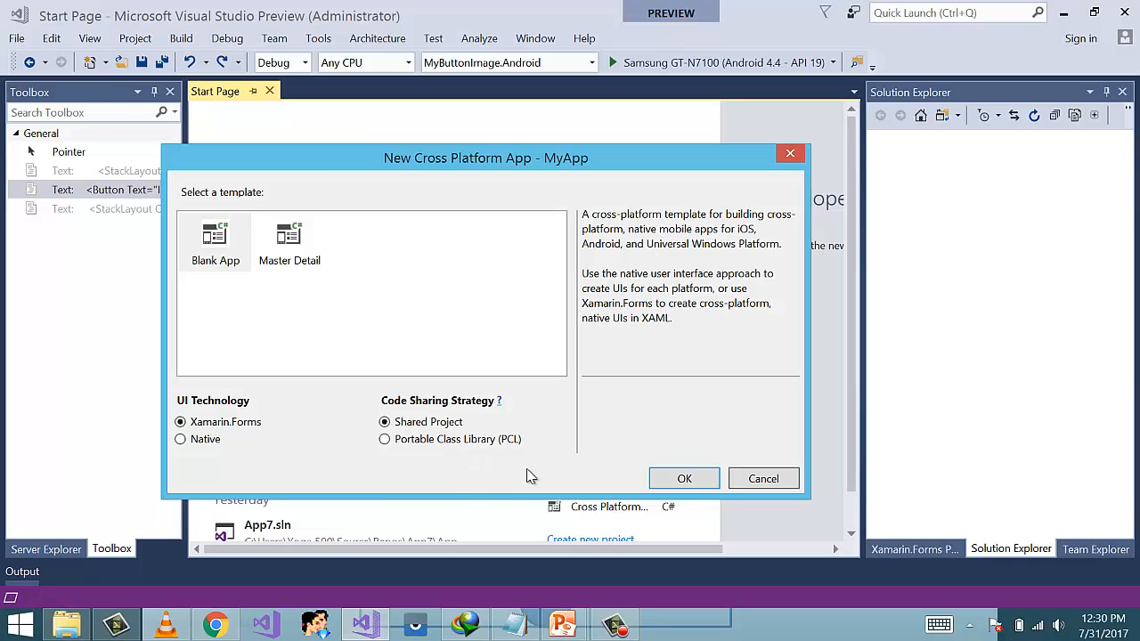
left_click(684, 477)
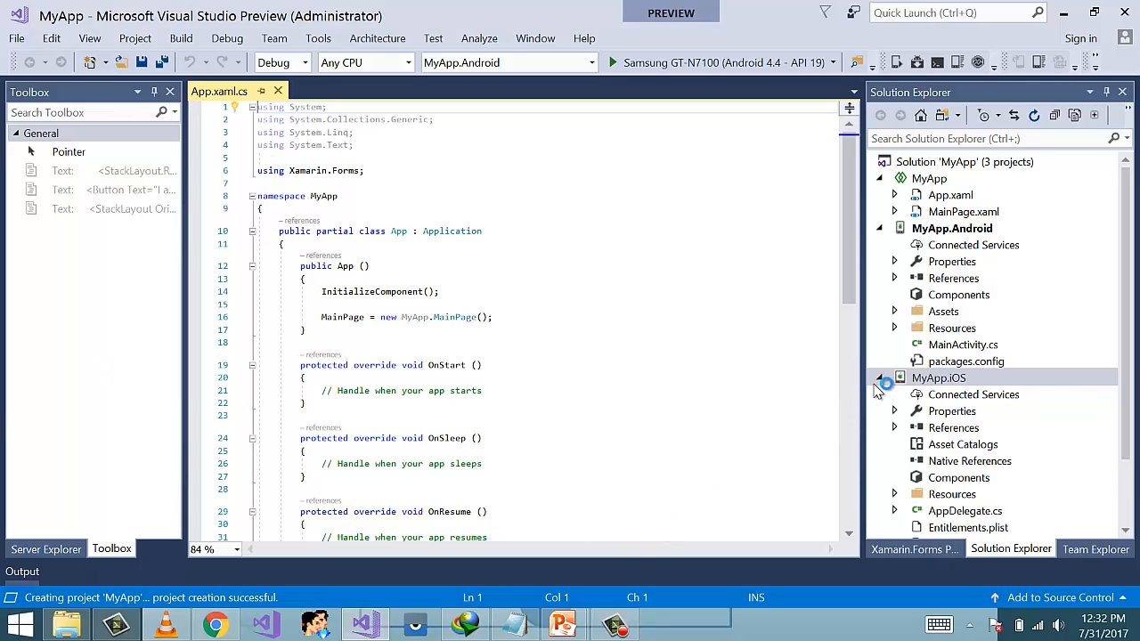
- Collapse the MyApp.iOS and MyApp.Android projects and select the shared MainPage.xaml file
left_click(880, 378)
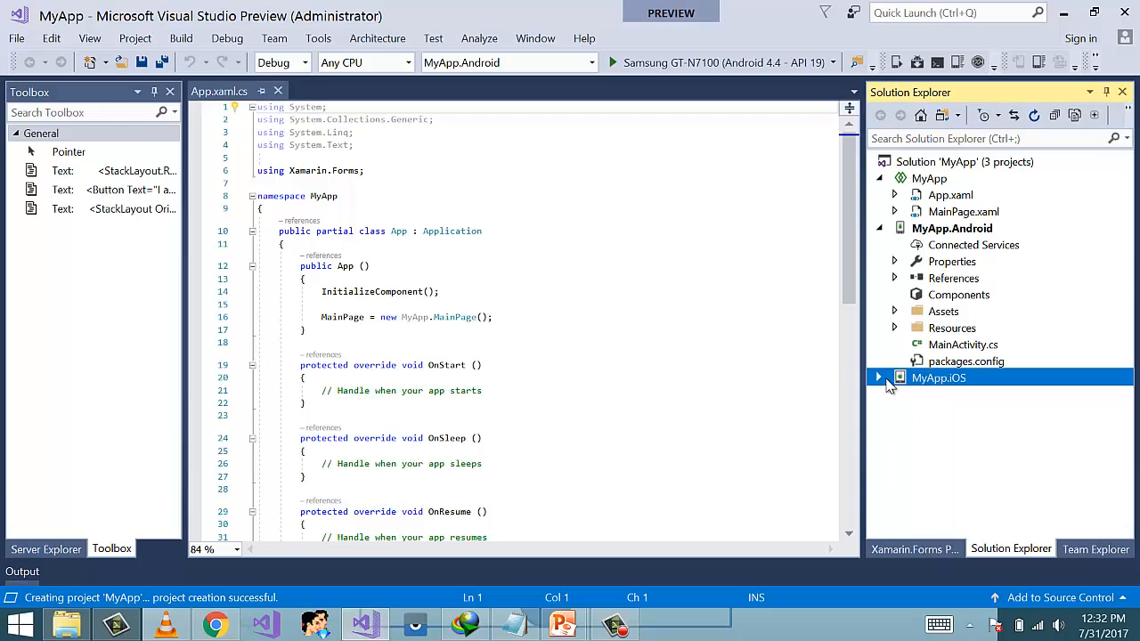
left_click(878, 228)
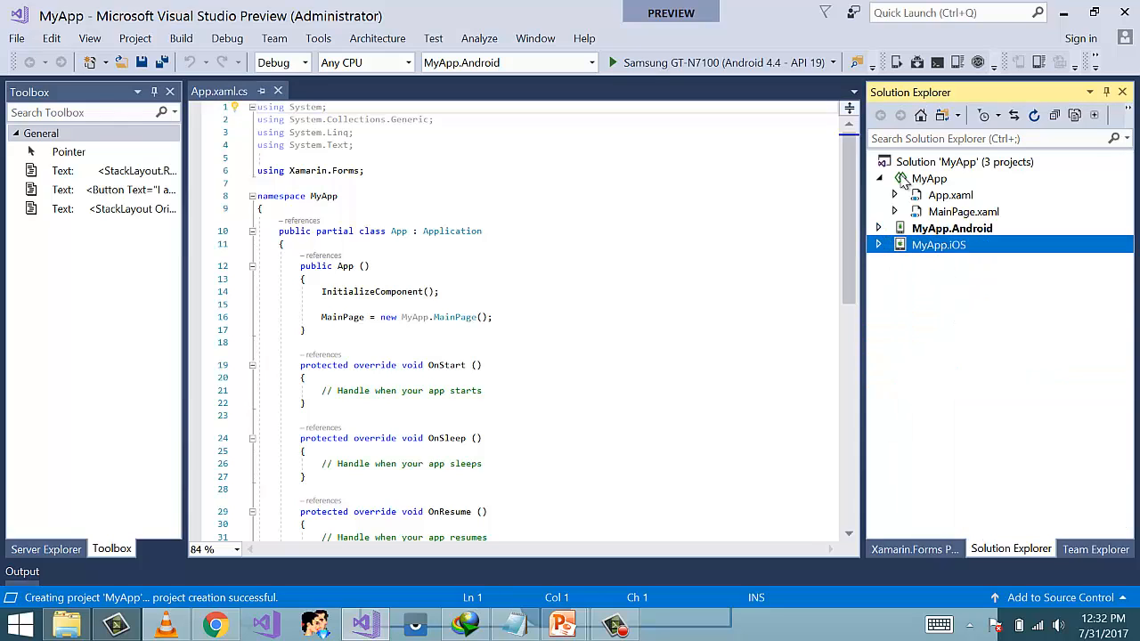
left_click(878, 246)
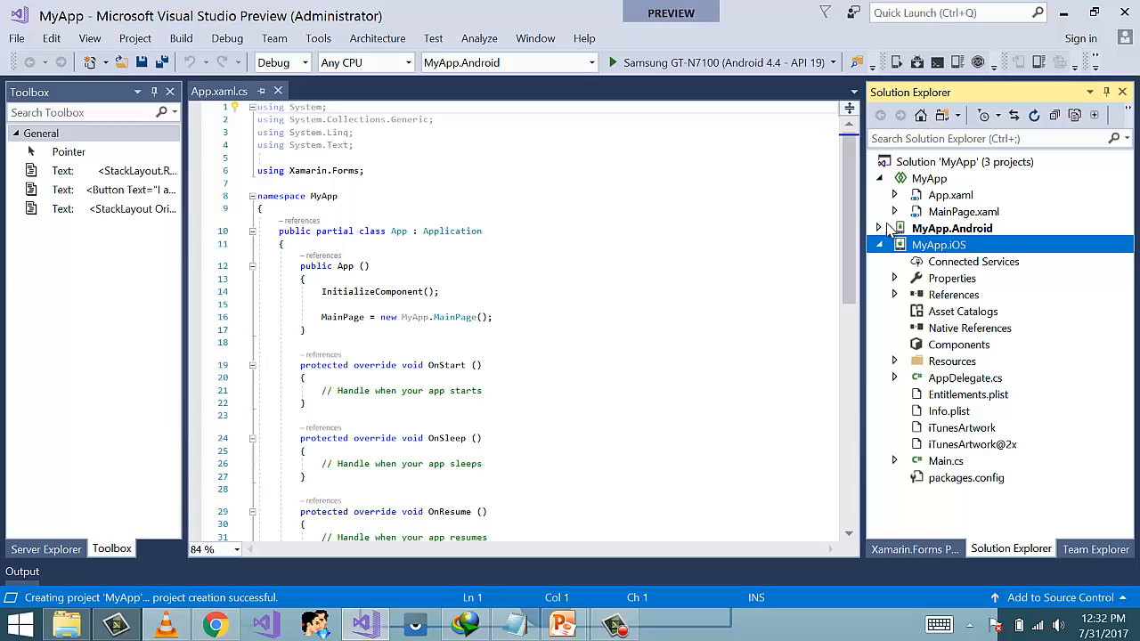
left_click(878, 246)
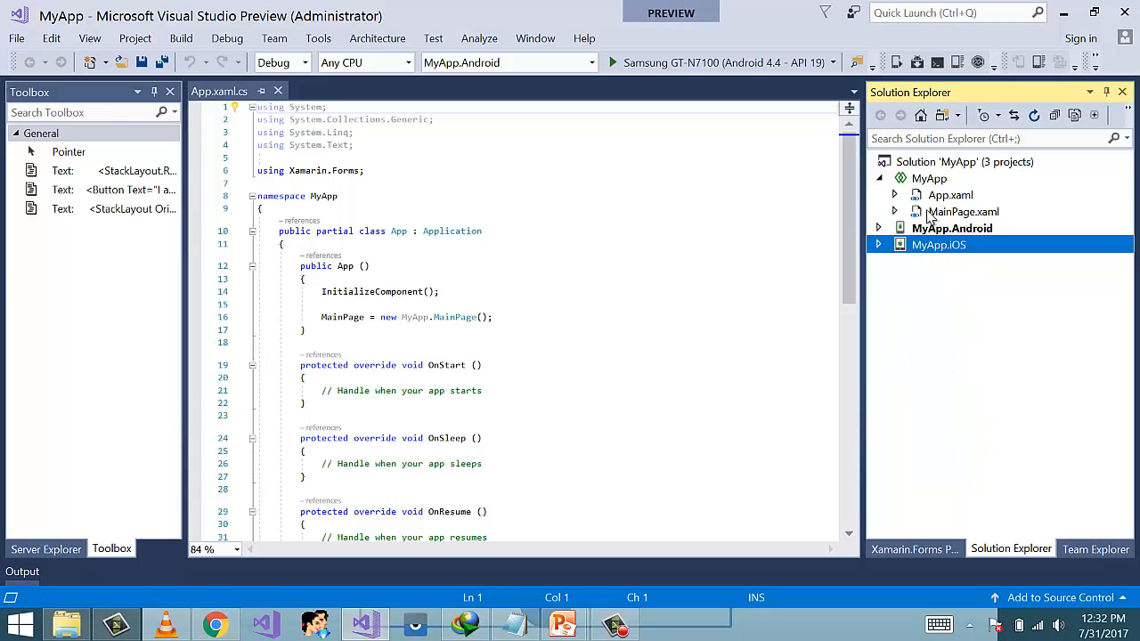
left_click(962, 211)
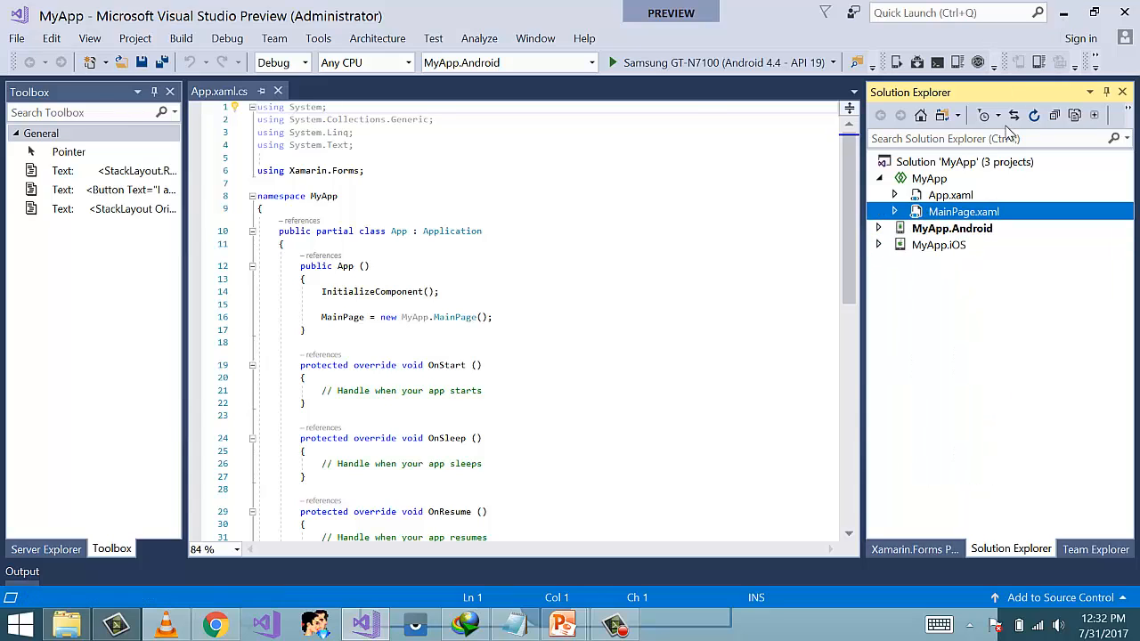